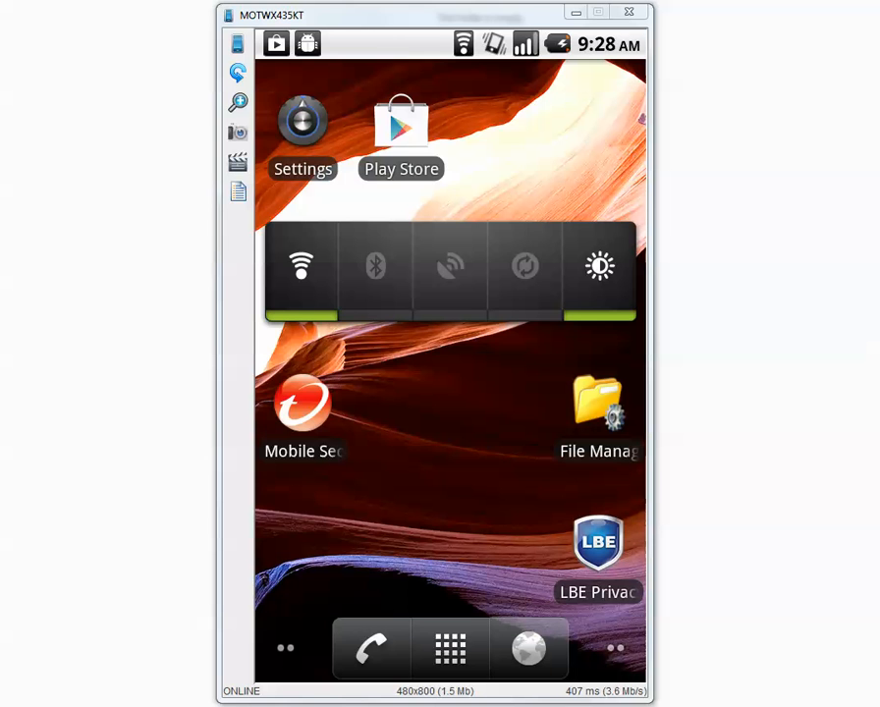
# - Launch Trend Micro Mobile Security from the Android home screen
pyautogui.click(302, 403)
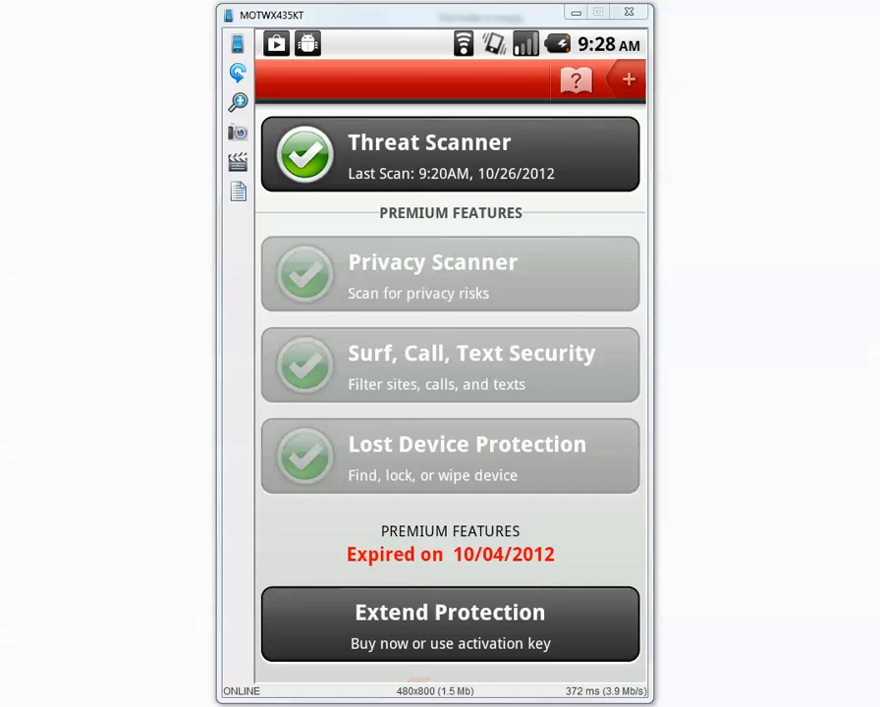
# - Run an Update Now check from Threat Scanner; no update needed, pattern 1.337.00
pyautogui.click(450, 153)
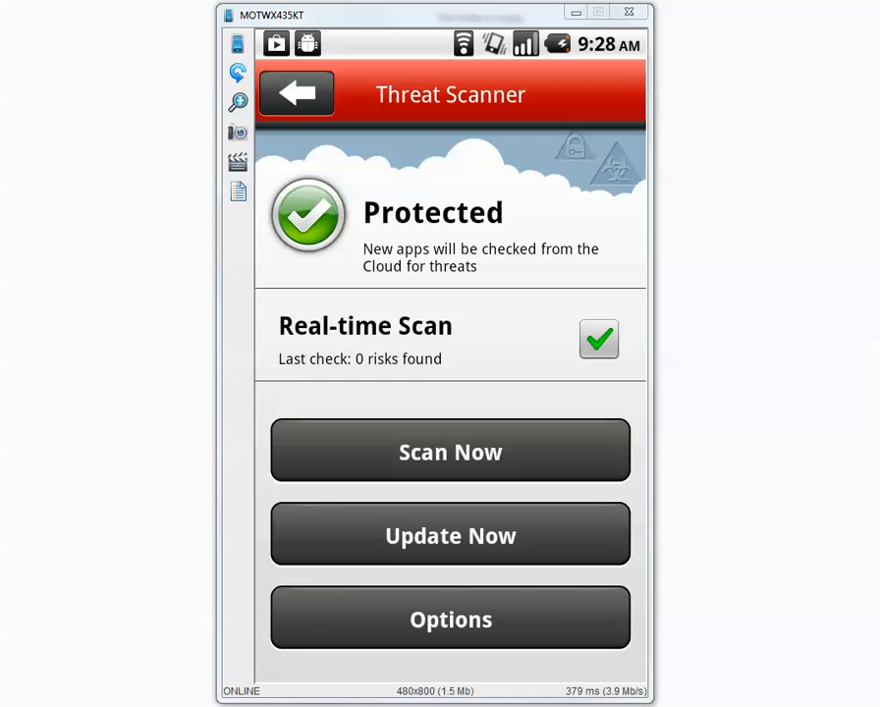
pyautogui.click(450, 534)
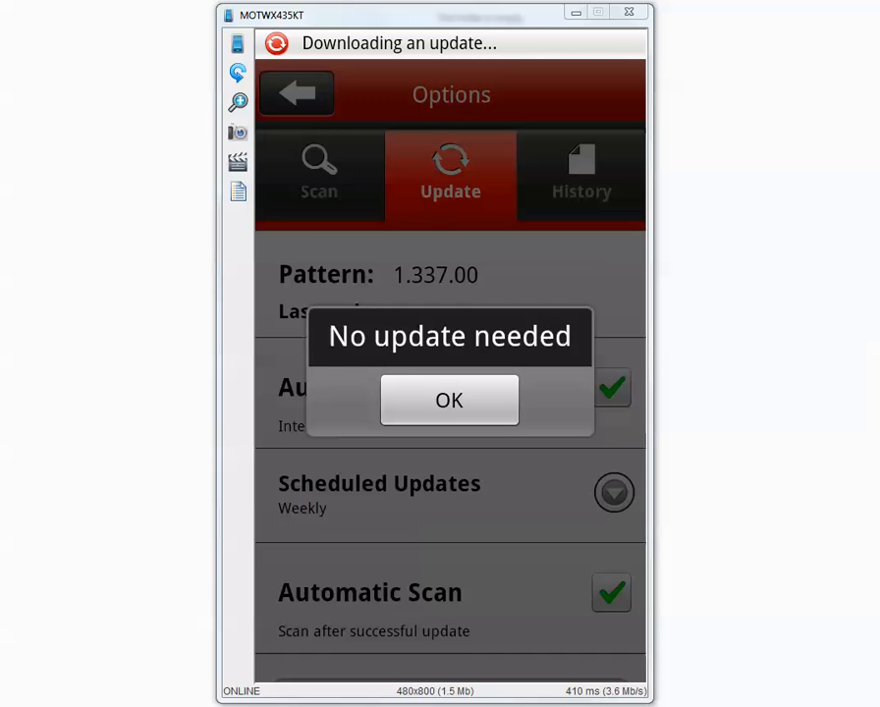
pyautogui.click(450, 401)
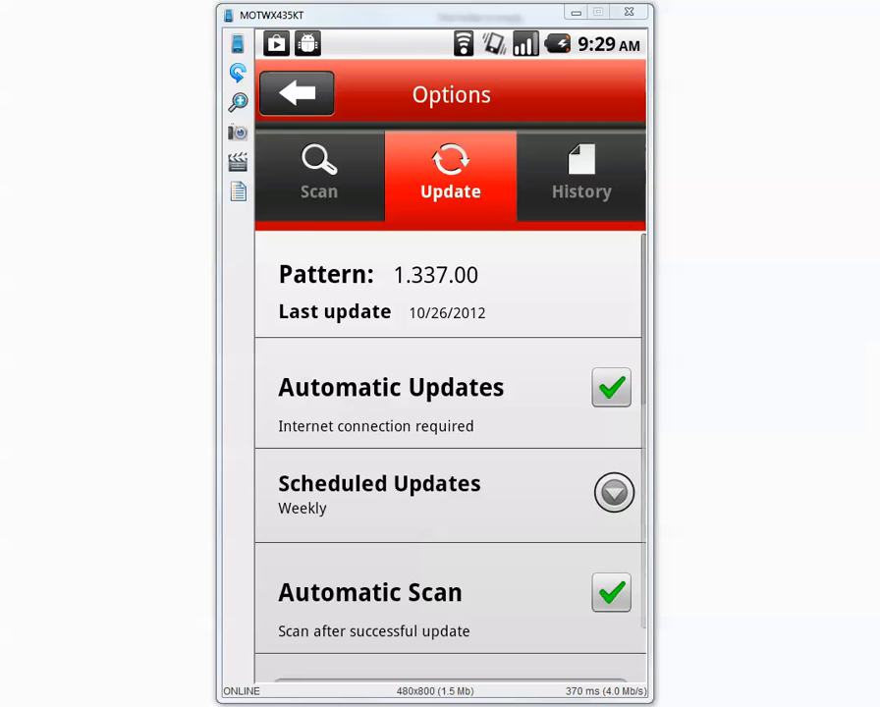
# - Set Scan Option to scan all files and start a memory card scan, finding 330 threats
pyautogui.click(319, 177)
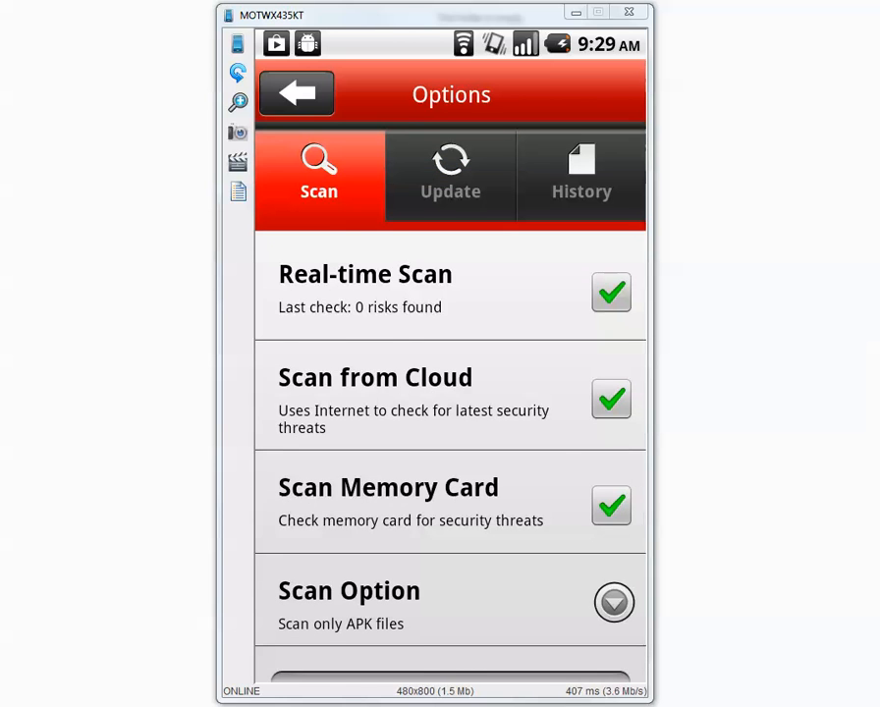
pyautogui.scroll(-3)
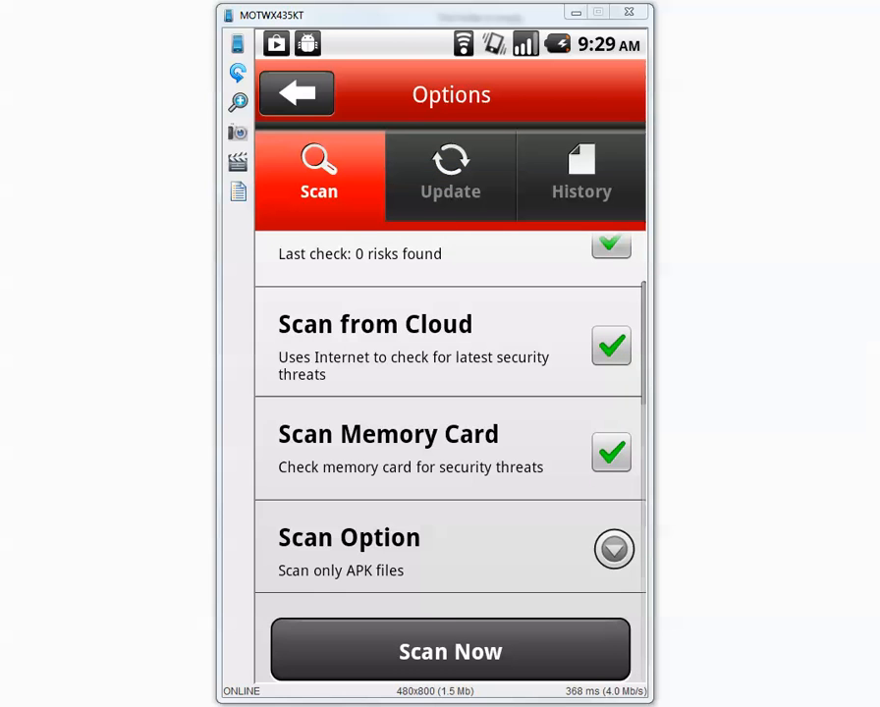
pyautogui.click(613, 551)
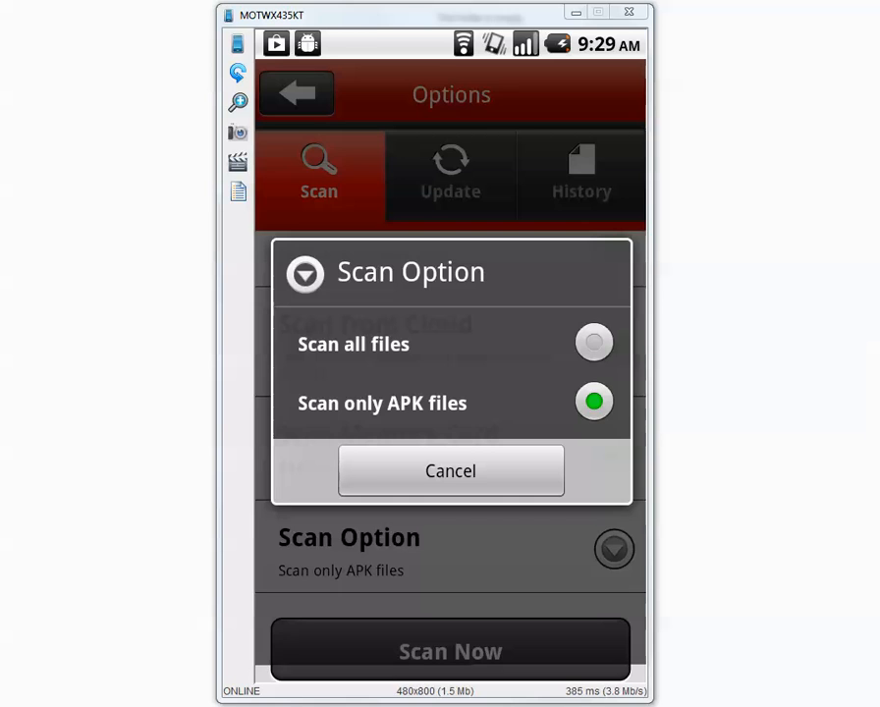
pyautogui.click(594, 342)
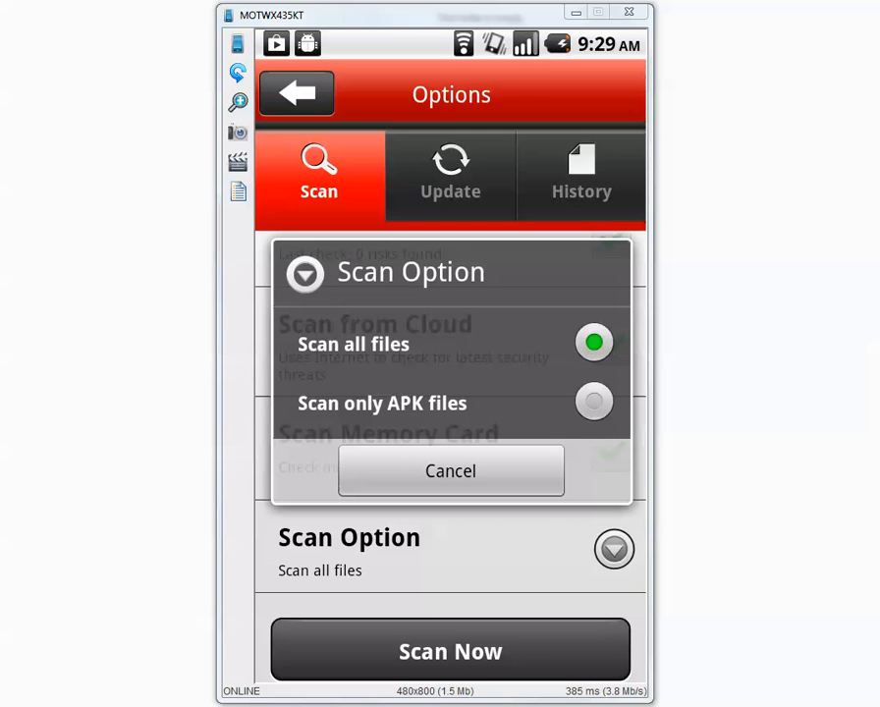
pyautogui.click(450, 471)
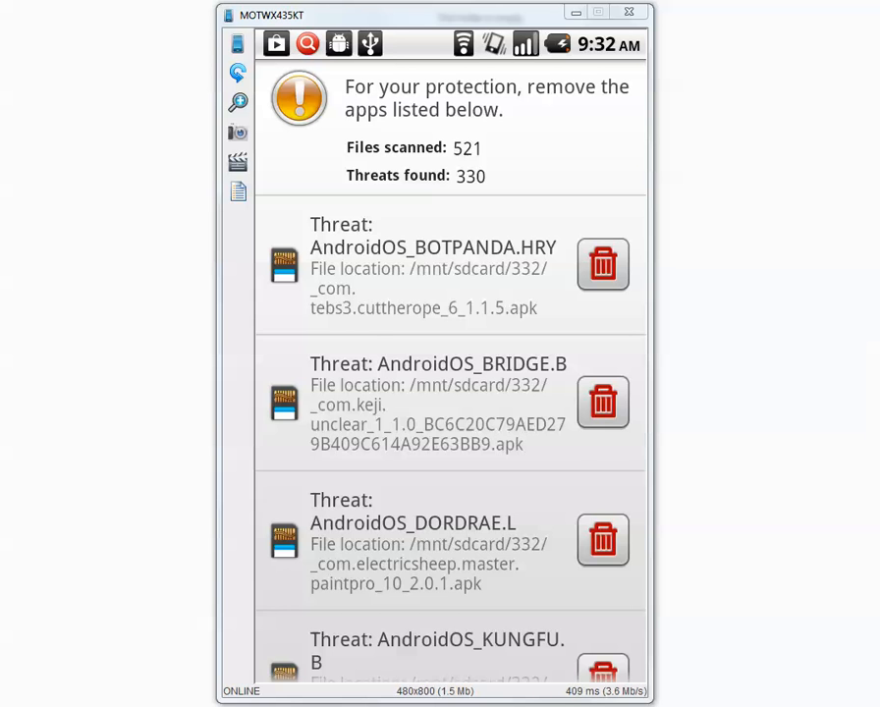
# - Delete a detected threat sample from the scan results list
pyautogui.scroll(-3)
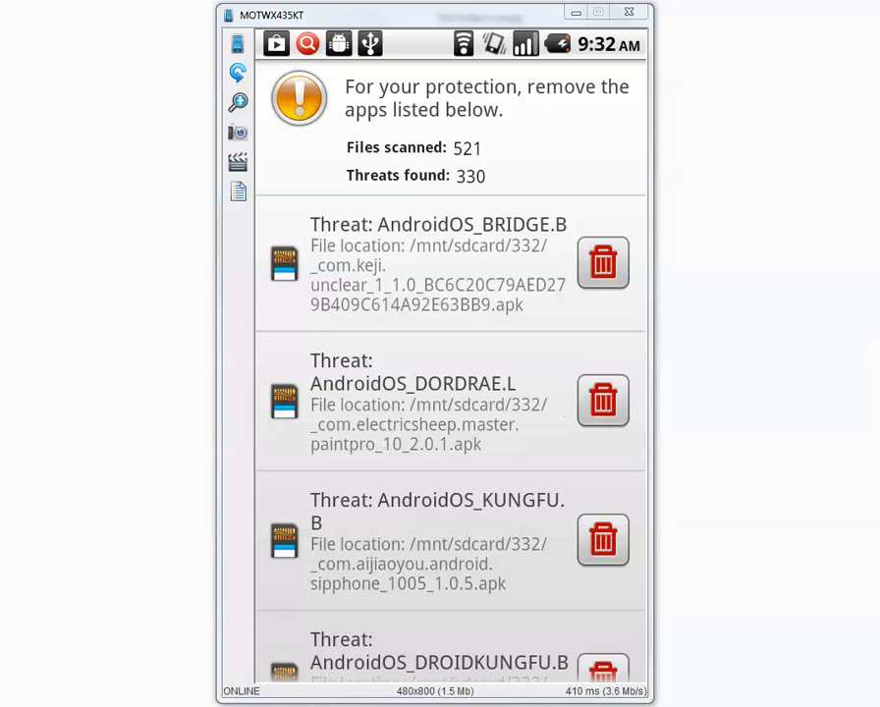
pyautogui.click(604, 263)
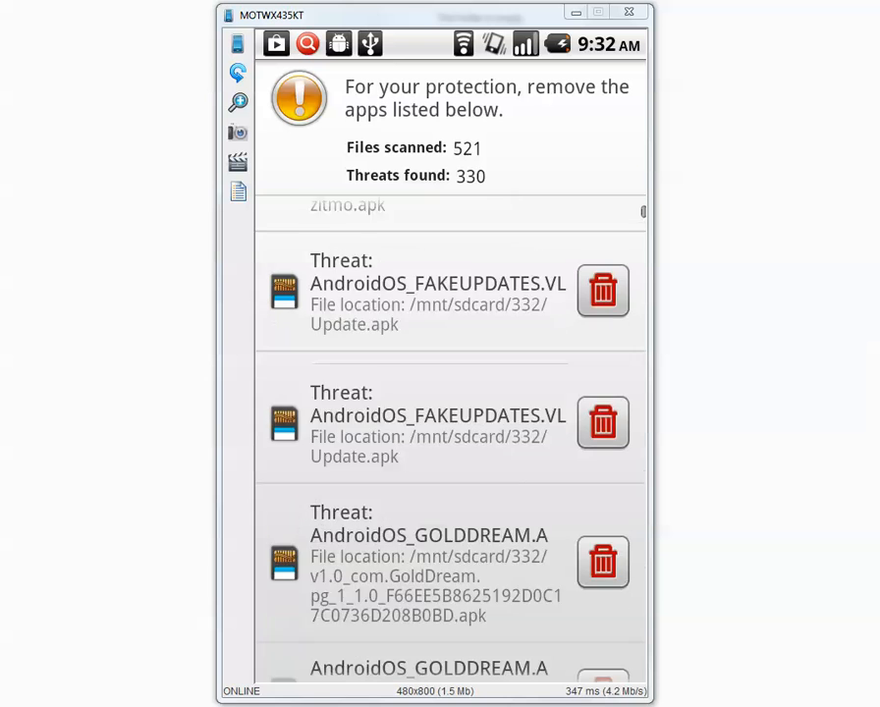
pyautogui.scroll(-3)
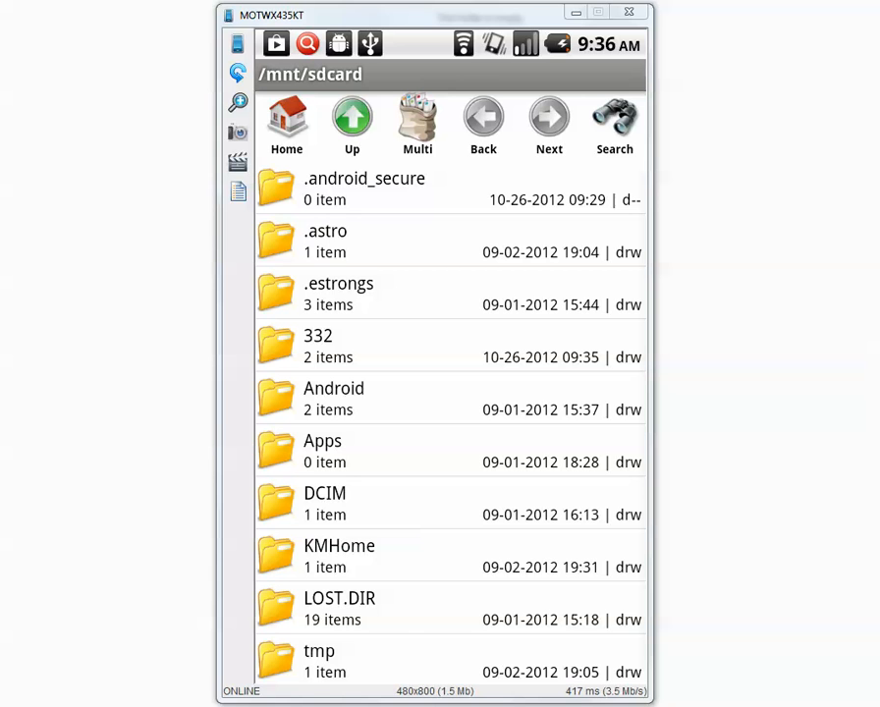
# - Enter the 332 folder in /mnt/sdcard holding the leftover samples
pyautogui.doubleClick(318, 346)
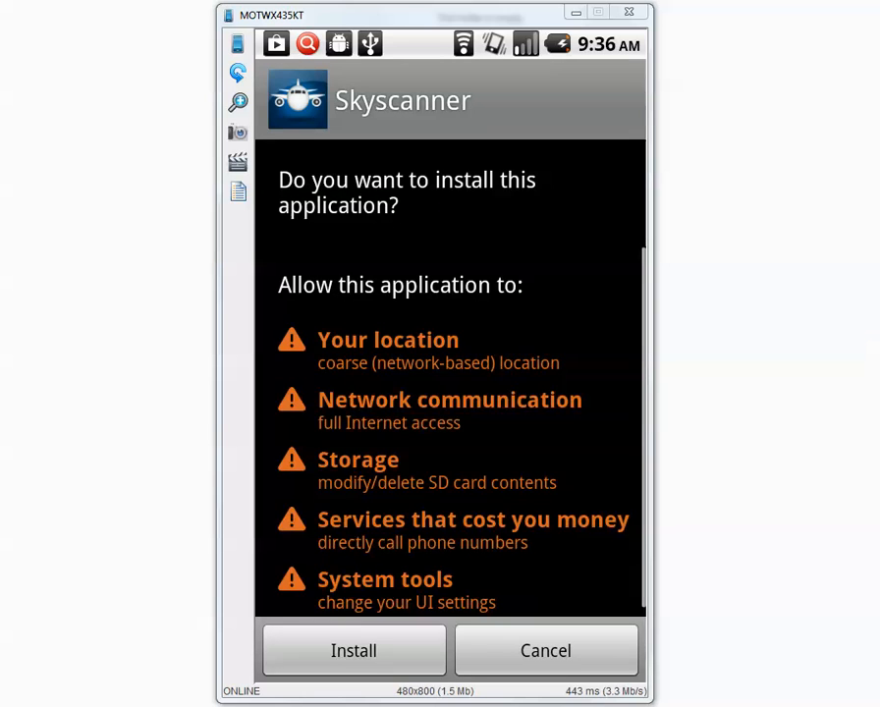
# - Install the Skyscanner 1.0.5.1 package and return to the 332 folder
pyautogui.click(354, 651)
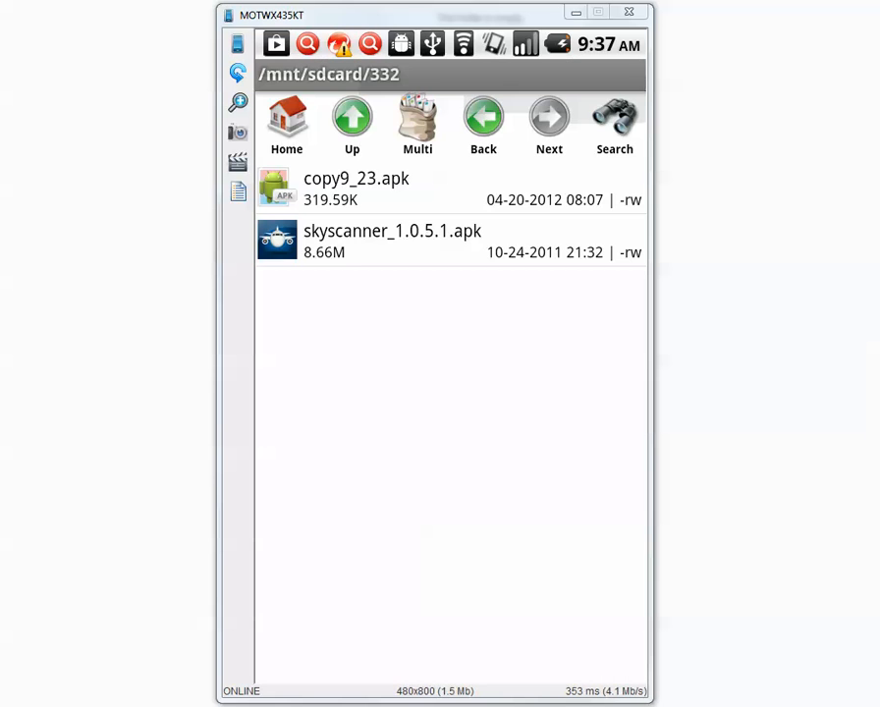
# - Go up from the 332 folder to the /mnt/sdcard root
pyautogui.click(352, 121)
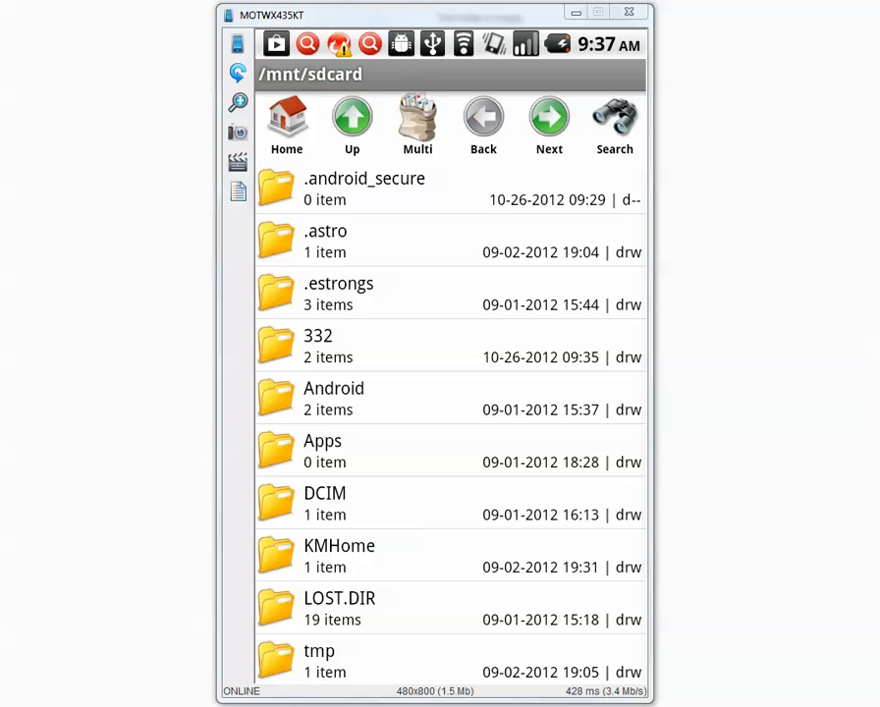